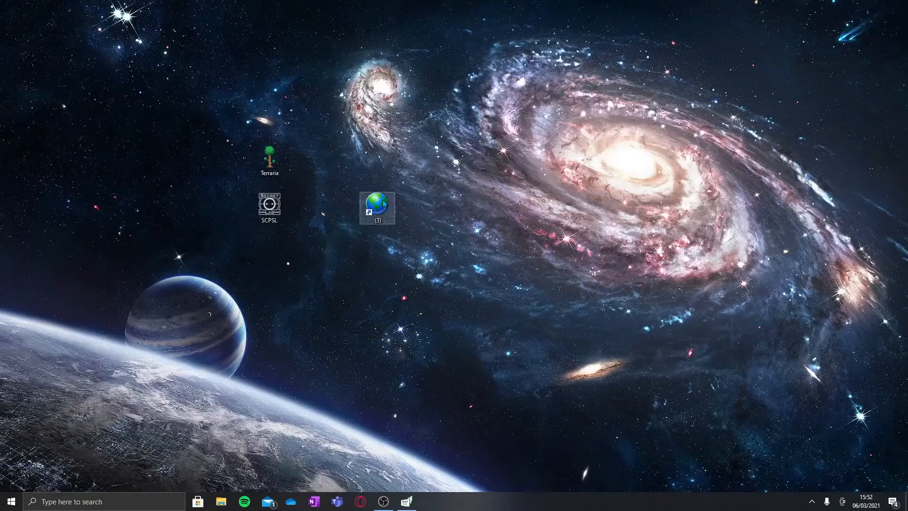
Step: From the broken globe shortcut, browse into Local Disk (D:) > MyGames > Steam > steamapps
click(377, 207)
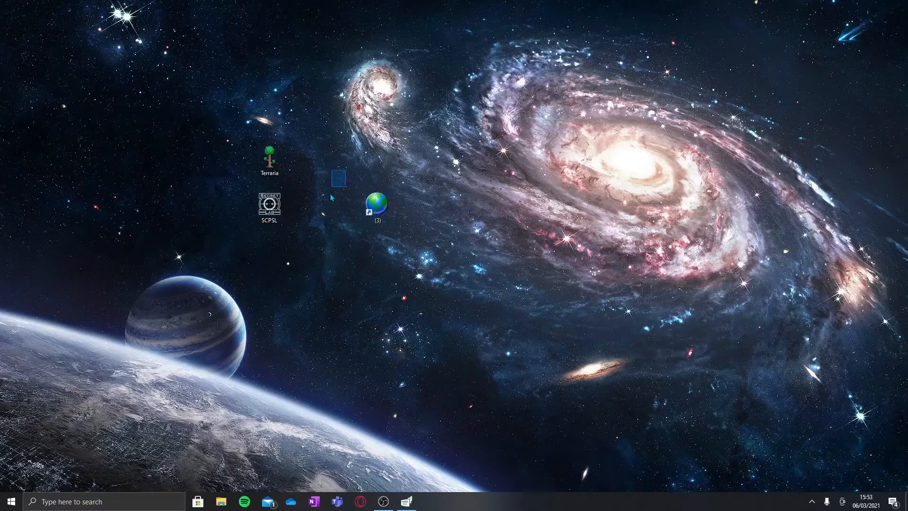
click(377, 207)
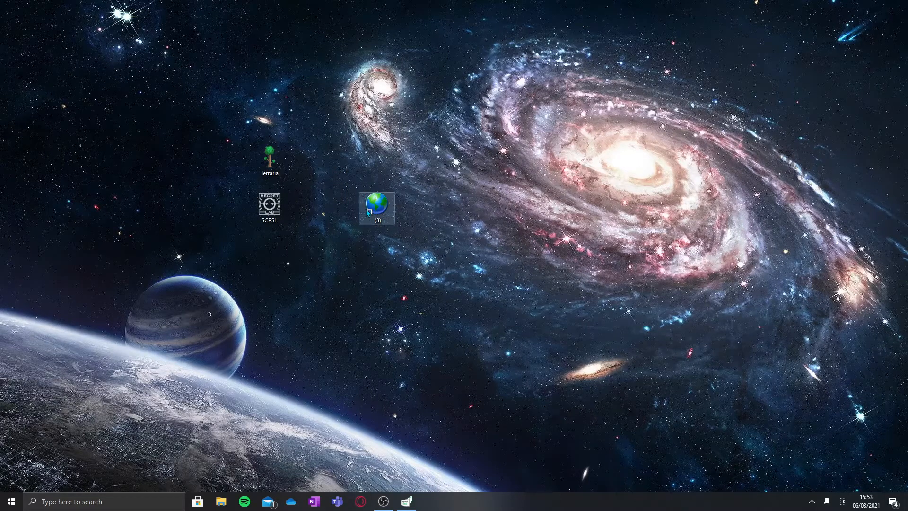
mouse_move(377, 207)
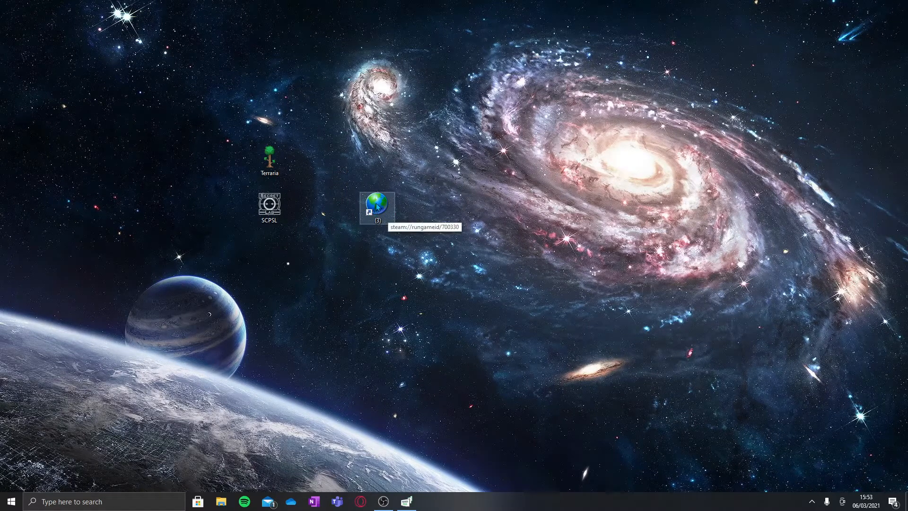
mouse_move(388, 216)
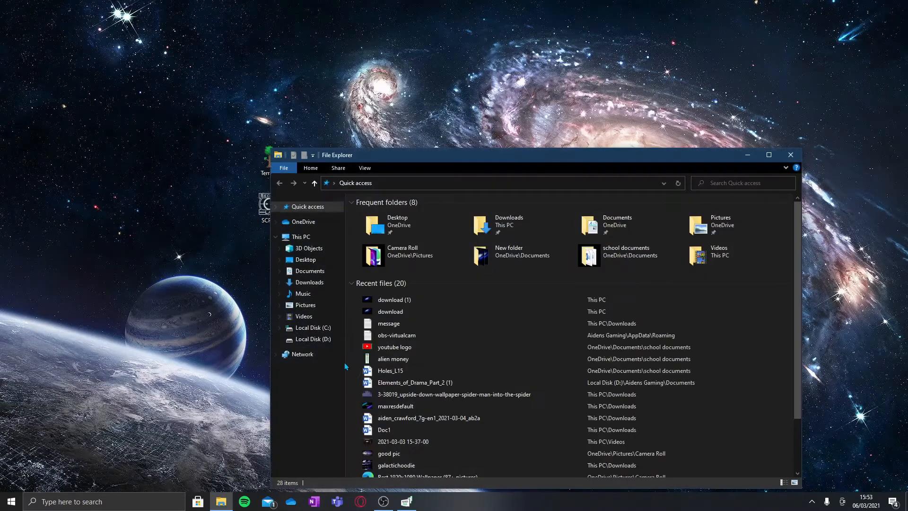
click(311, 338)
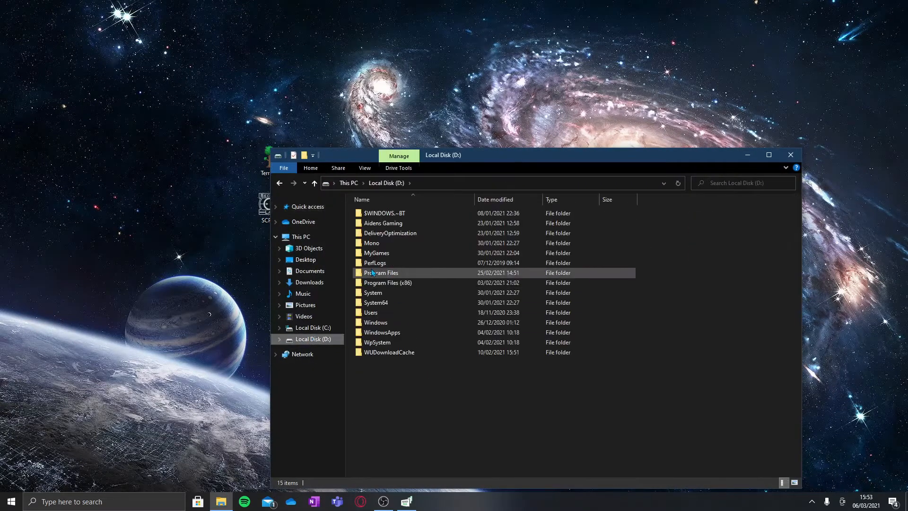
double_click(377, 253)
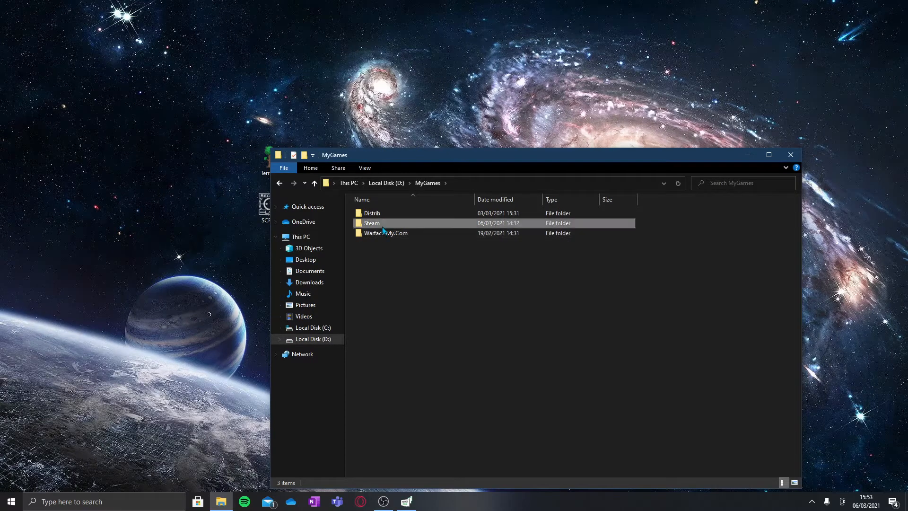
double_click(371, 223)
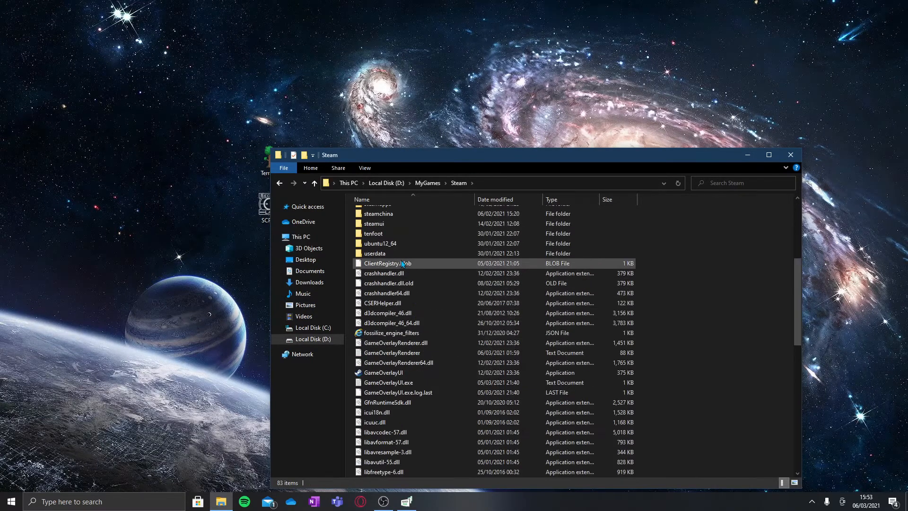
click(490, 183)
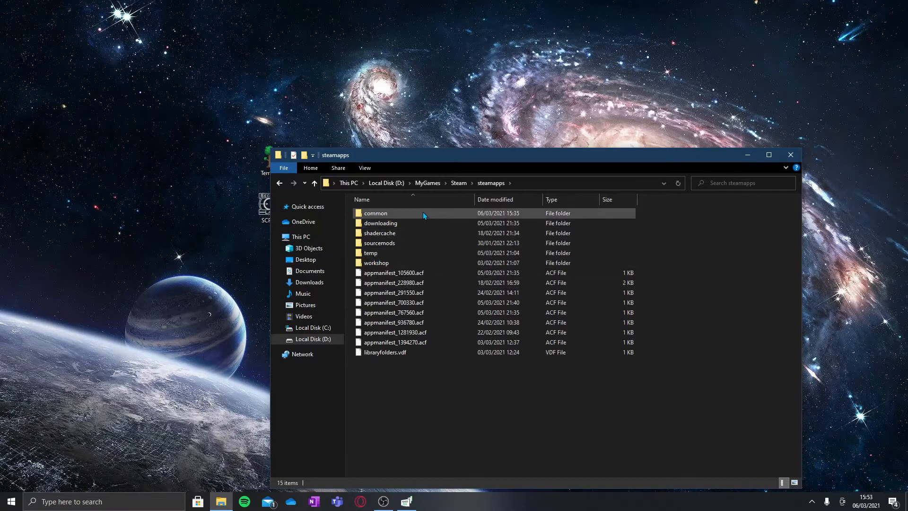
Step: In the common games folder, select Brawlhalla and start dragging it toward the desktop
double_click(376, 213)
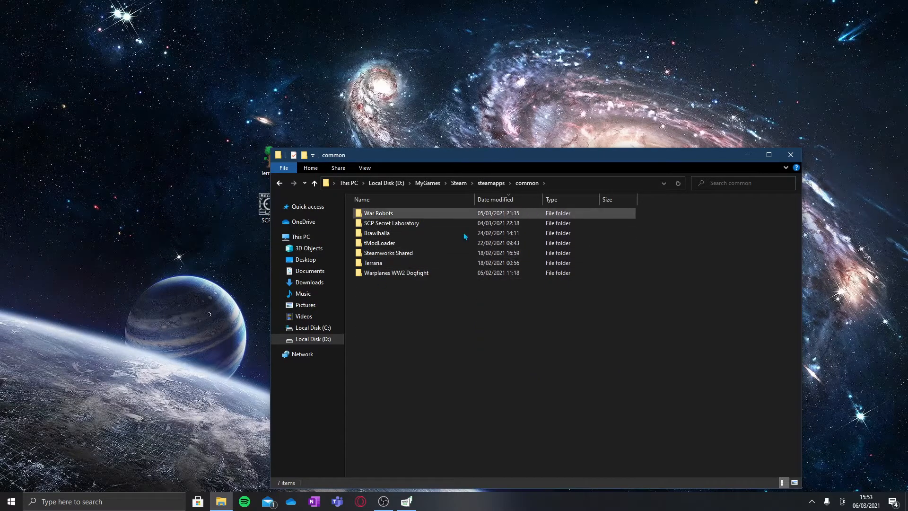
click(373, 262)
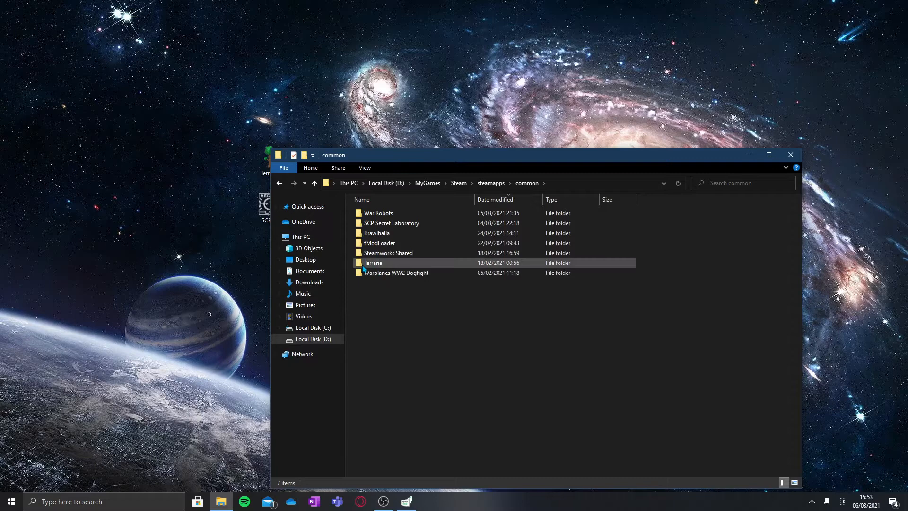
click(376, 233)
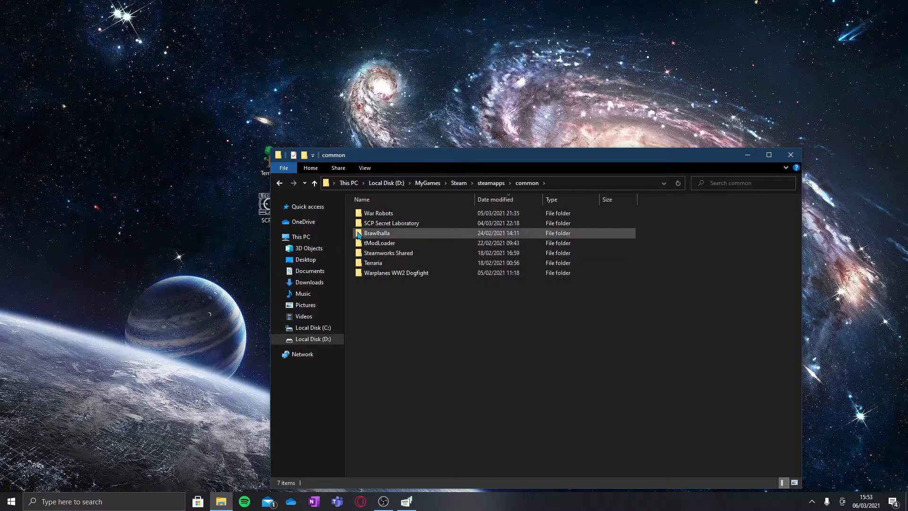
drag(376, 233, 365, 87)
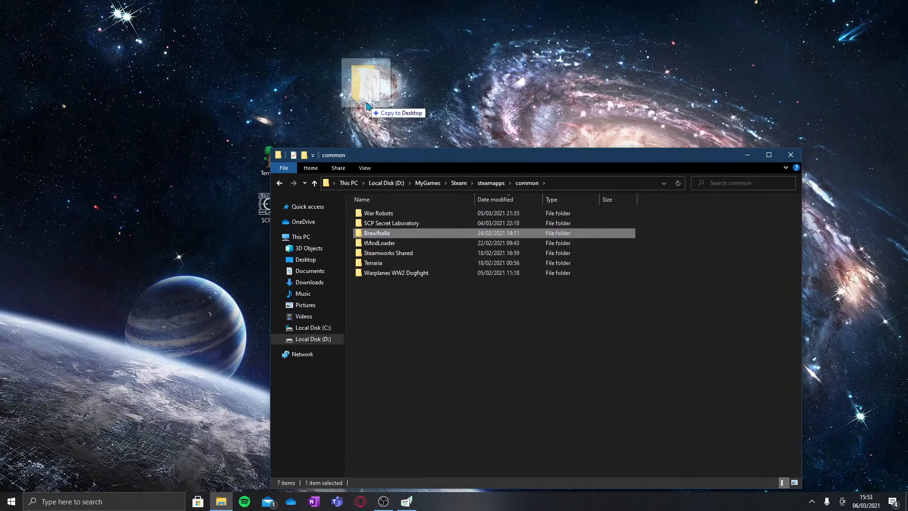
Step: From inside the Brawlhalla folder, drag the game's application file onto the desktop
double_click(377, 233)
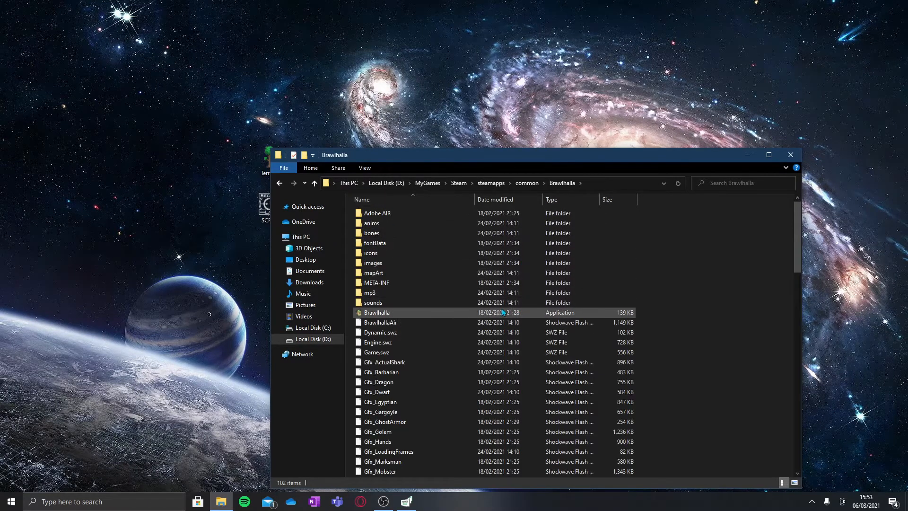
mouse_move(625, 321)
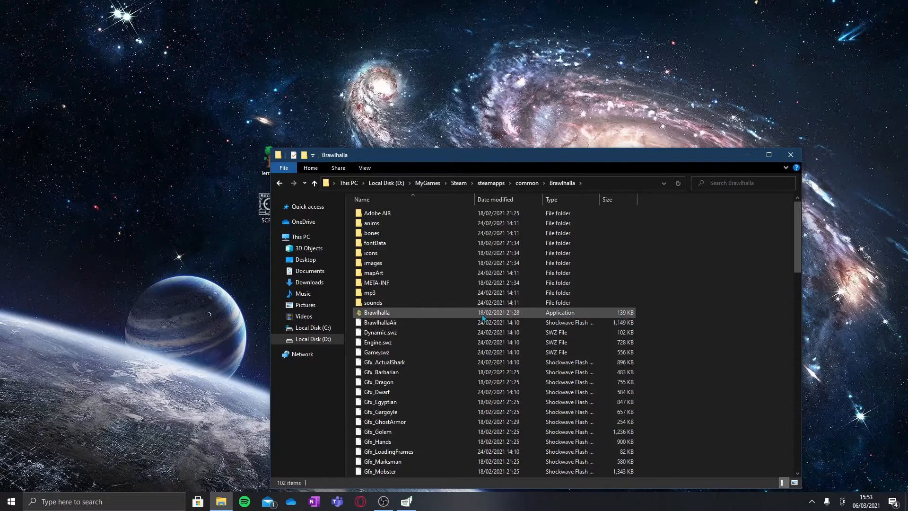
mouse_move(377, 313)
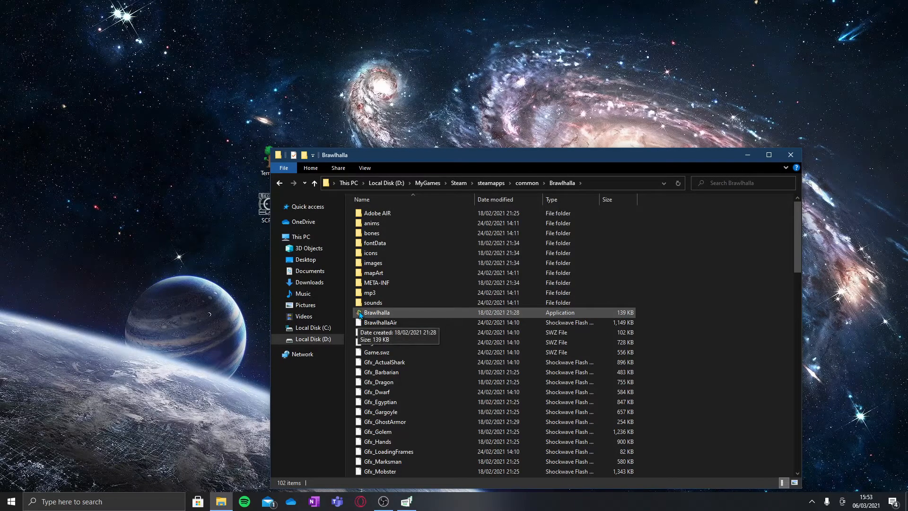
drag(376, 312, 234, 159)
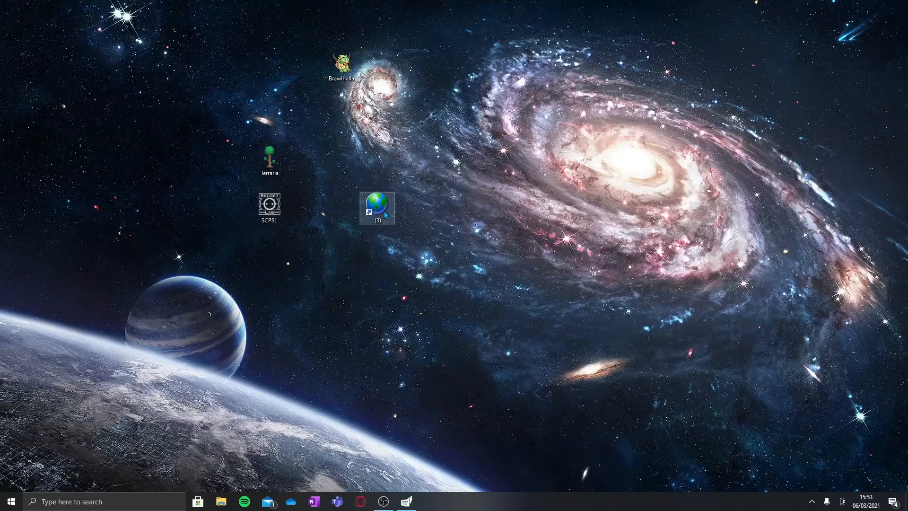
Step: Delete the broken globe shortcut via its context menu and select the new Brawlhalla icon
right_click(377, 207)
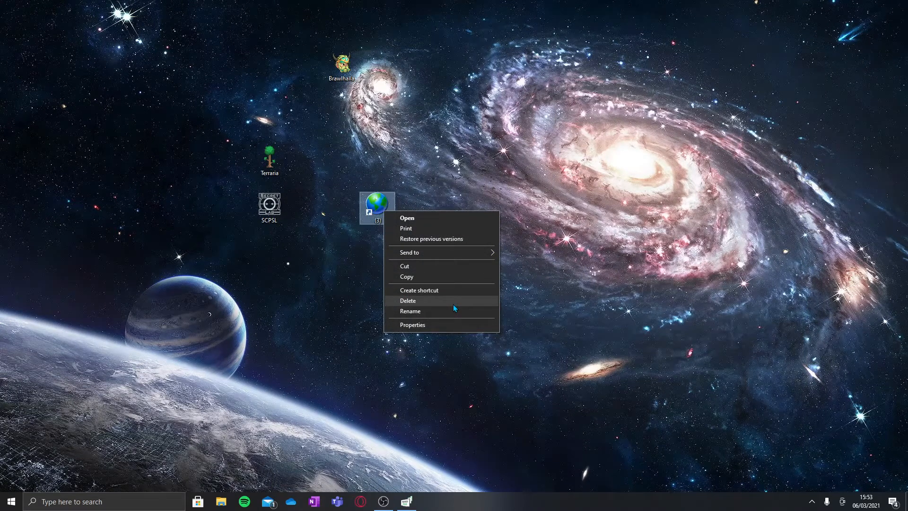
click(408, 301)
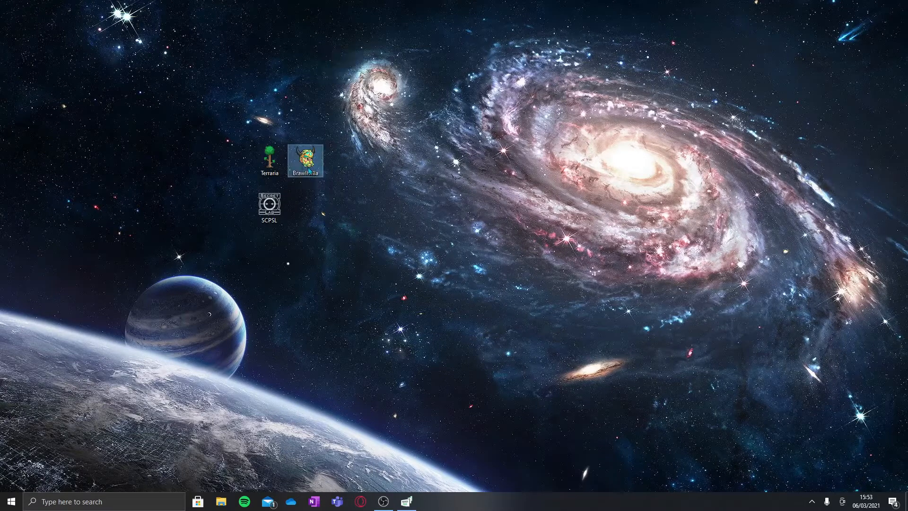
click(306, 161)
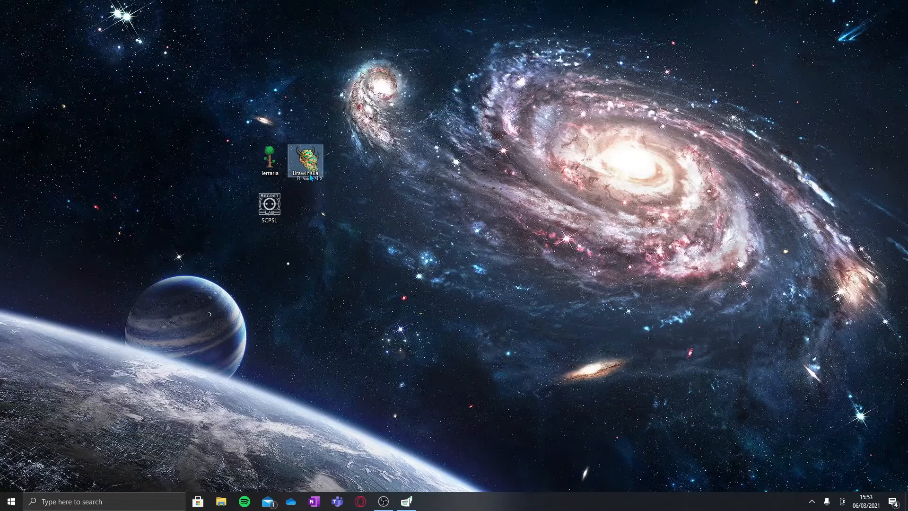